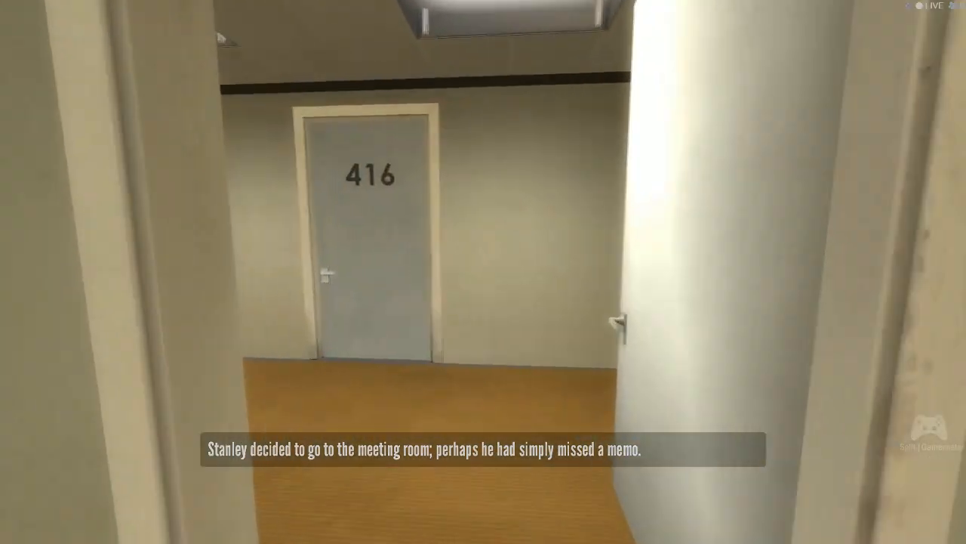
{"action": "key", "text": "w"}
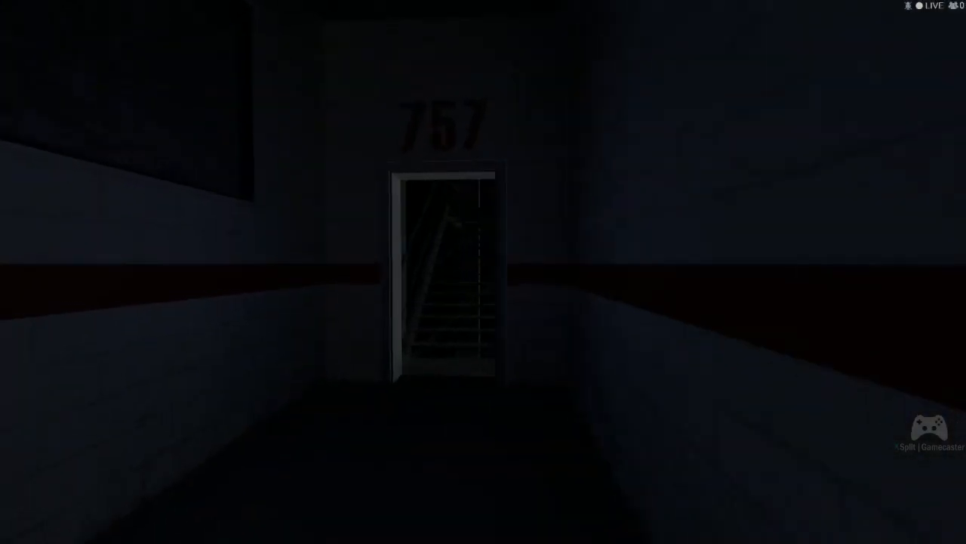
{"action": "key", "text": "w"}
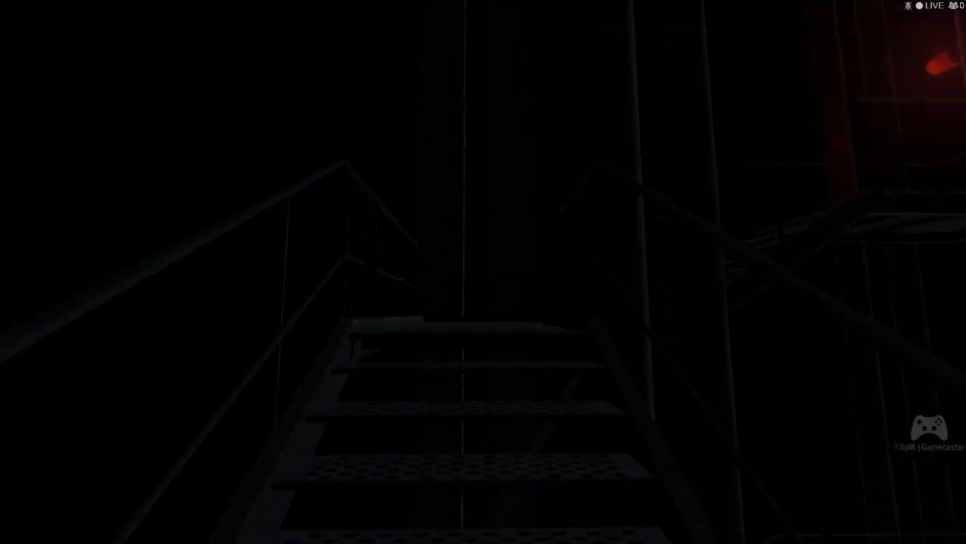